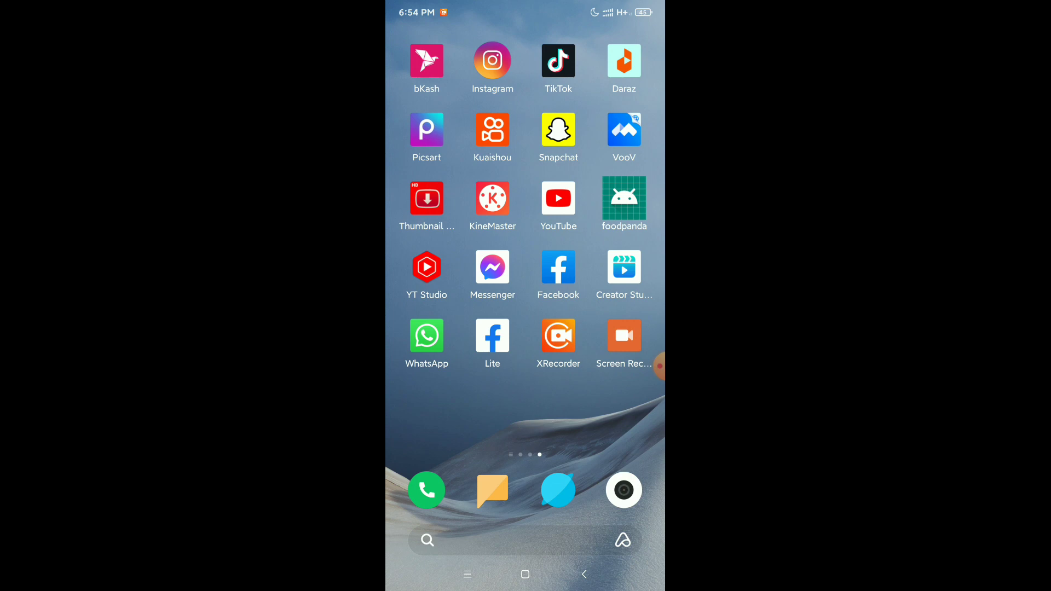
Launch Instagram from the home screen to reach the home feed.
click(491, 59)
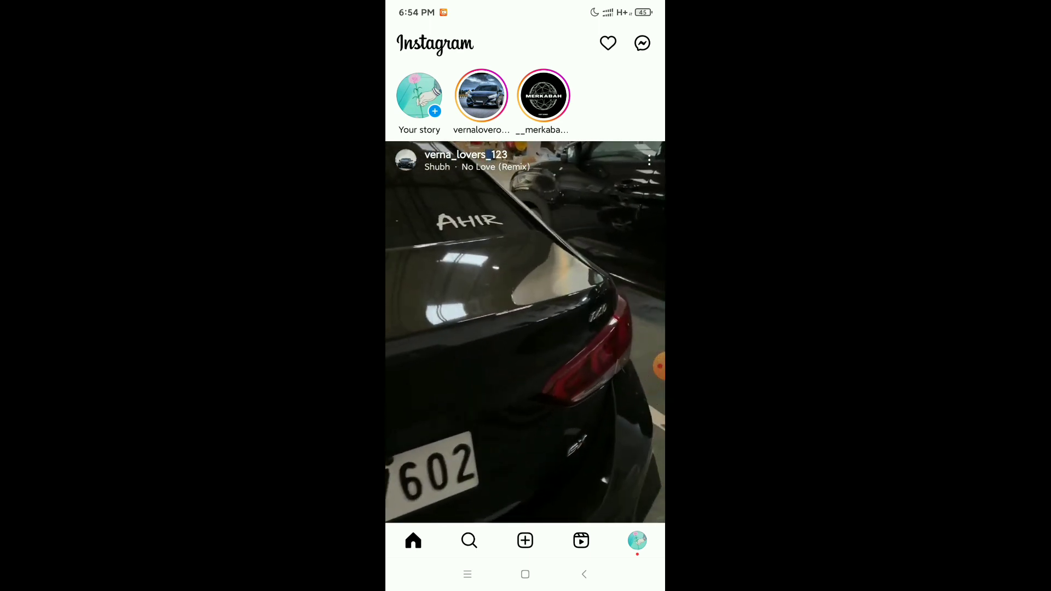
Bring up the share sheet for the verna_lovers_123 car reel in the feed.
scroll(up, 3)
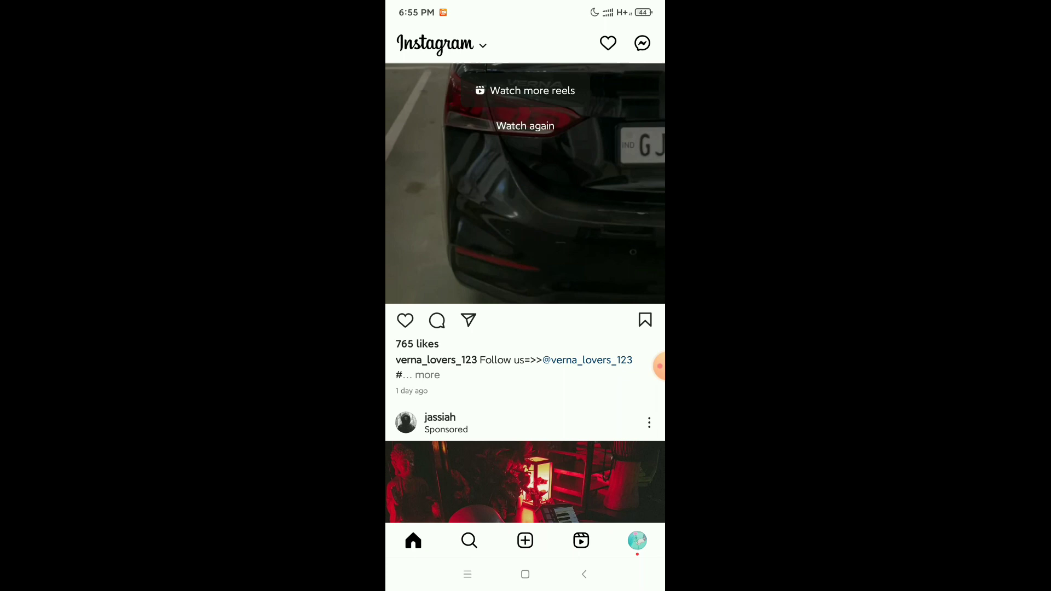
click(468, 321)
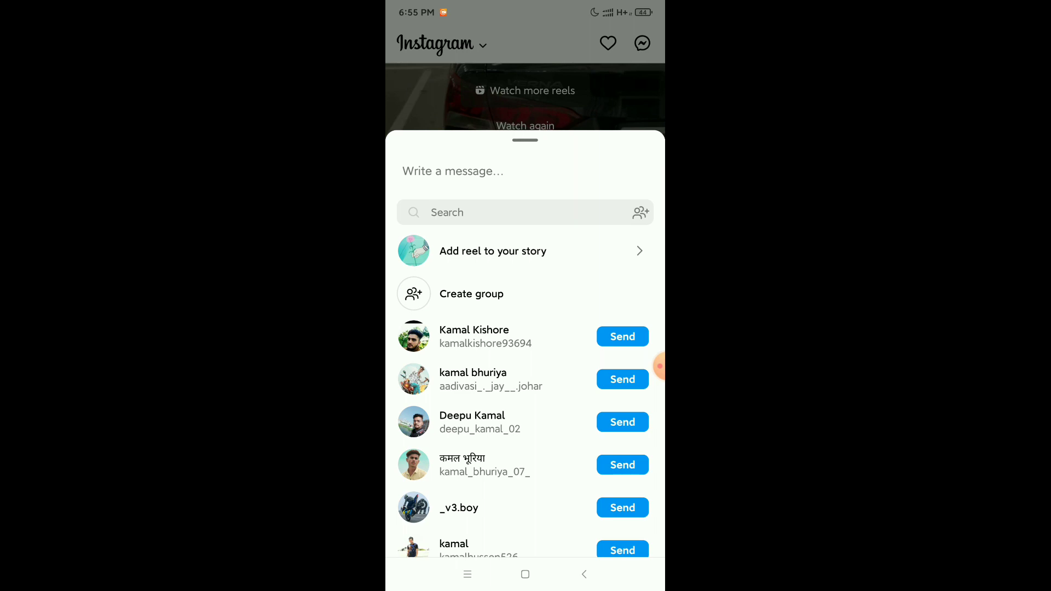
Start a New group from the share sheet and browse the suggested contacts.
click(471, 293)
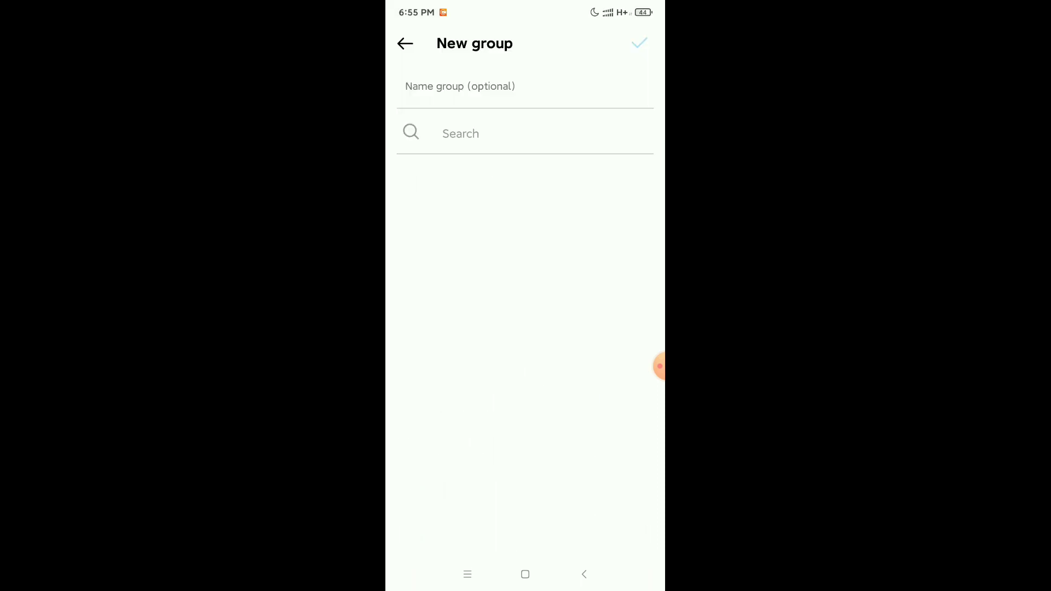
click(525, 134)
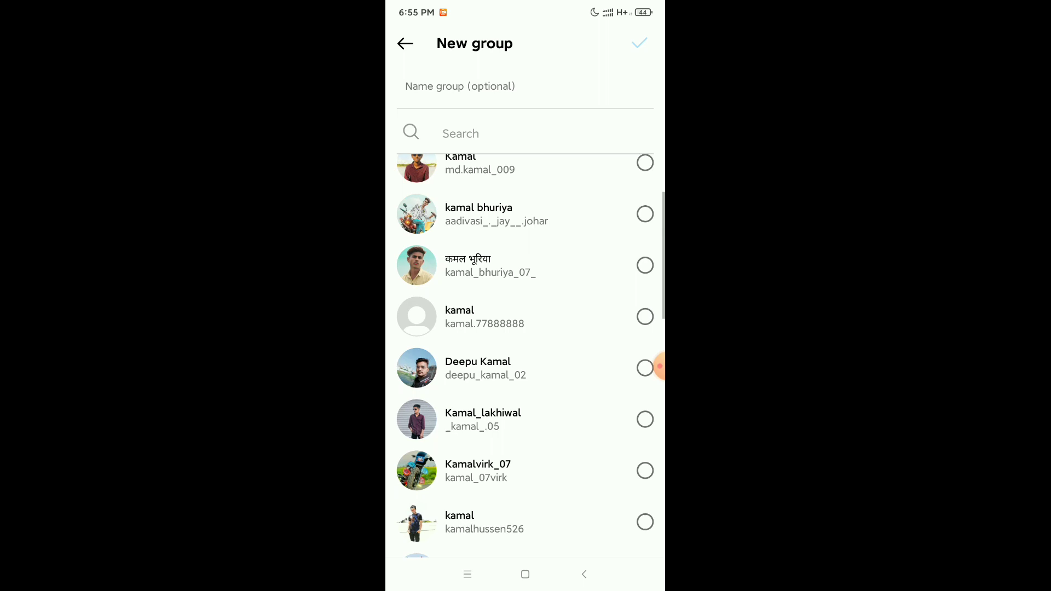
scroll(down, 3)
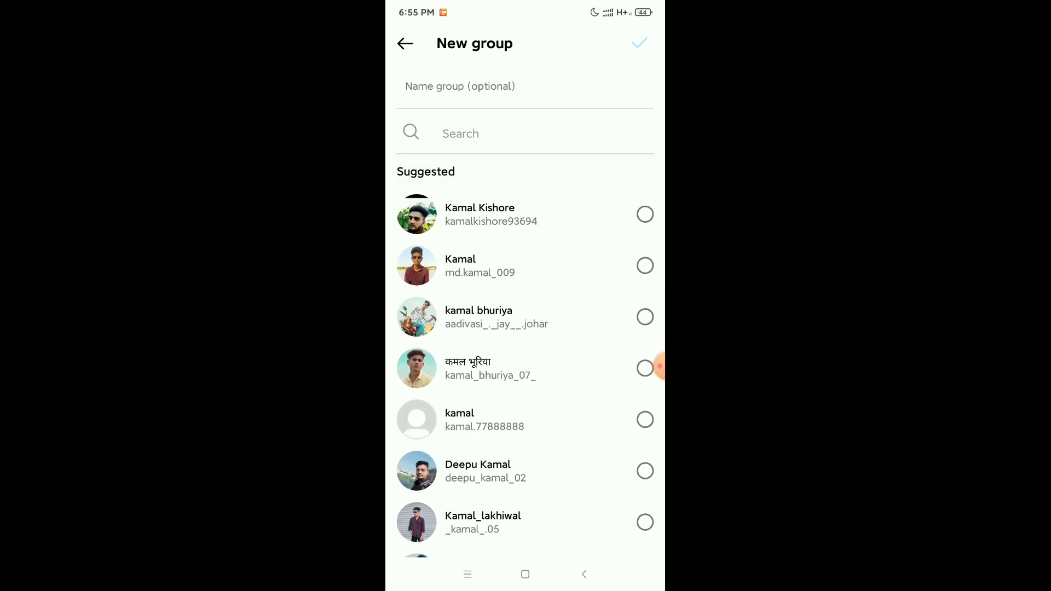
click(644, 265)
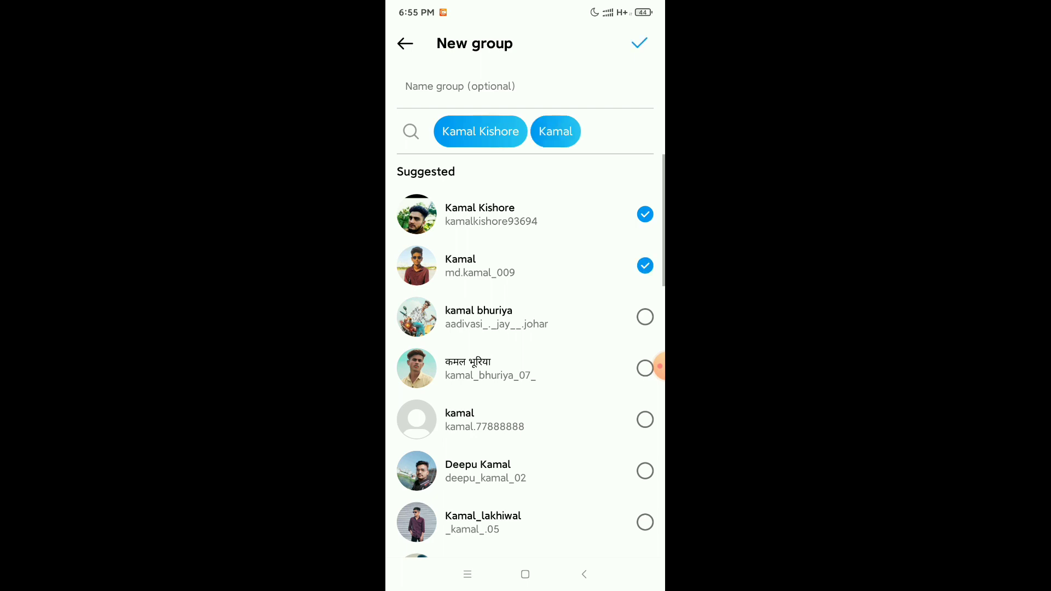
click(644, 317)
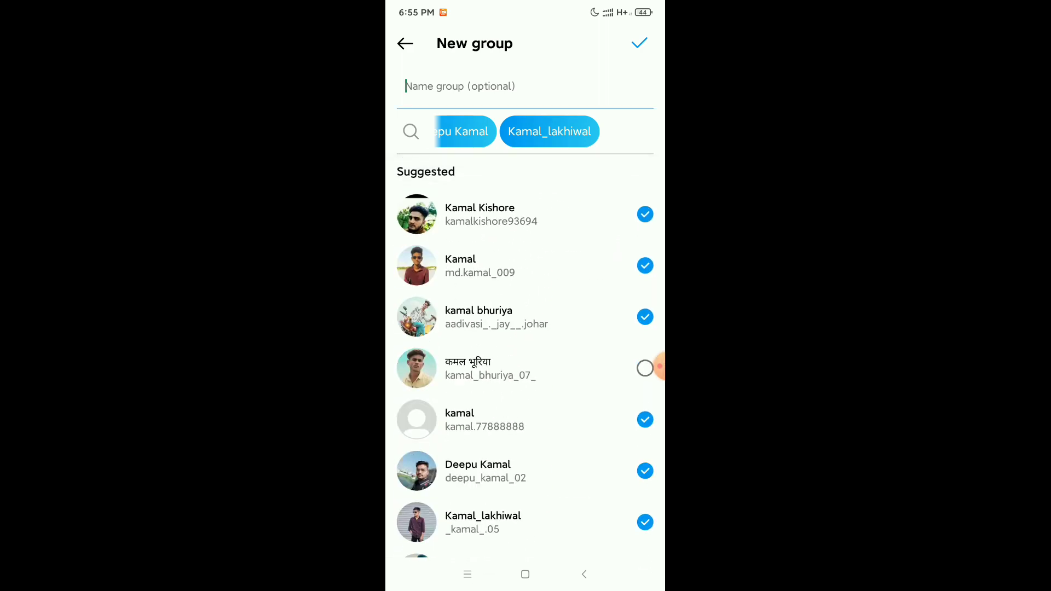
click(470, 86)
text(New g)
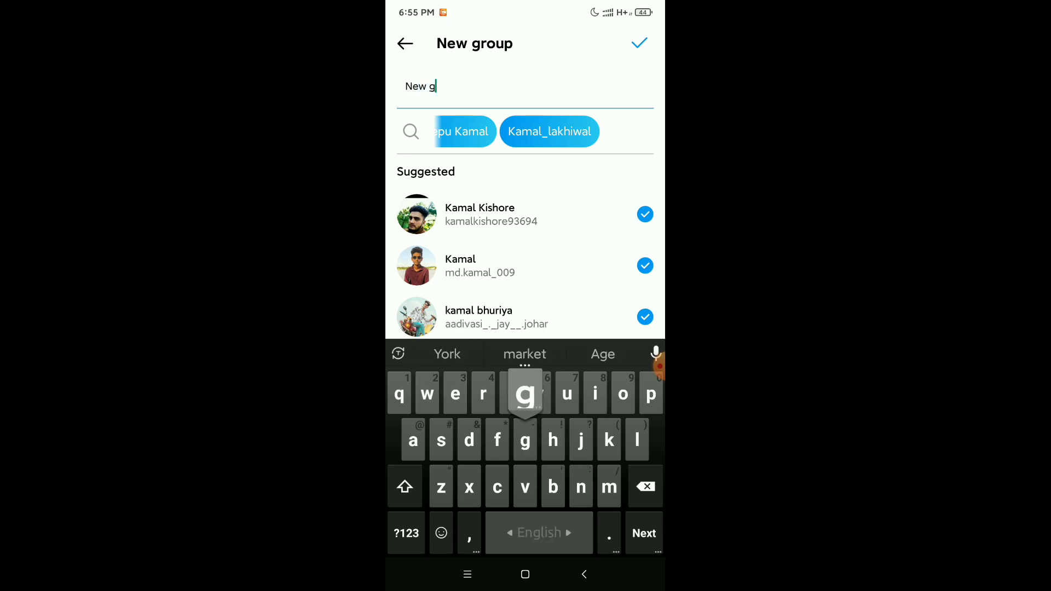
text(roup)
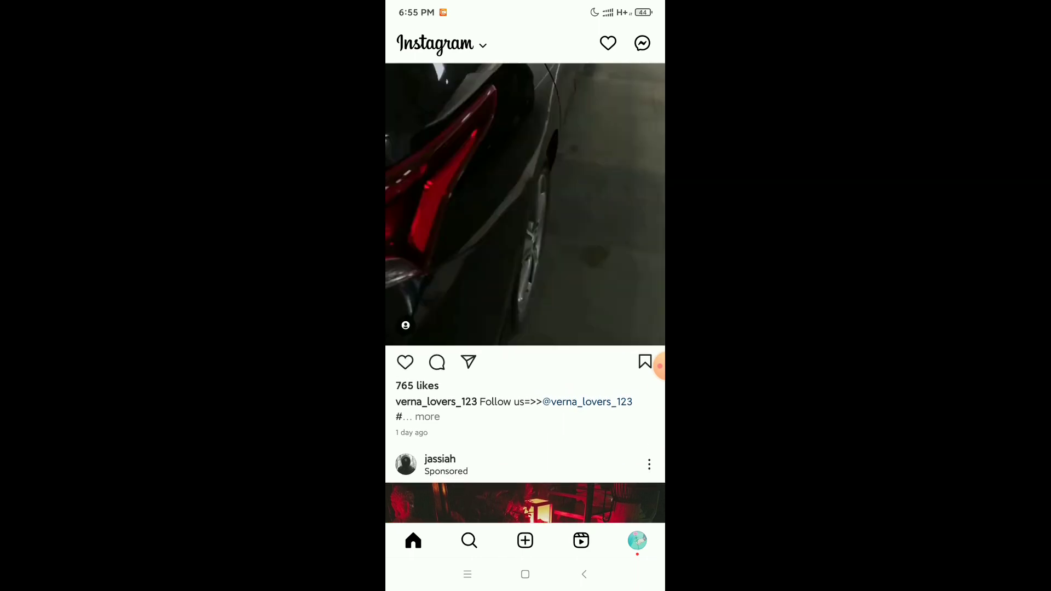
Start a new direct message and pick Kamal contacts as recipients.
click(642, 42)
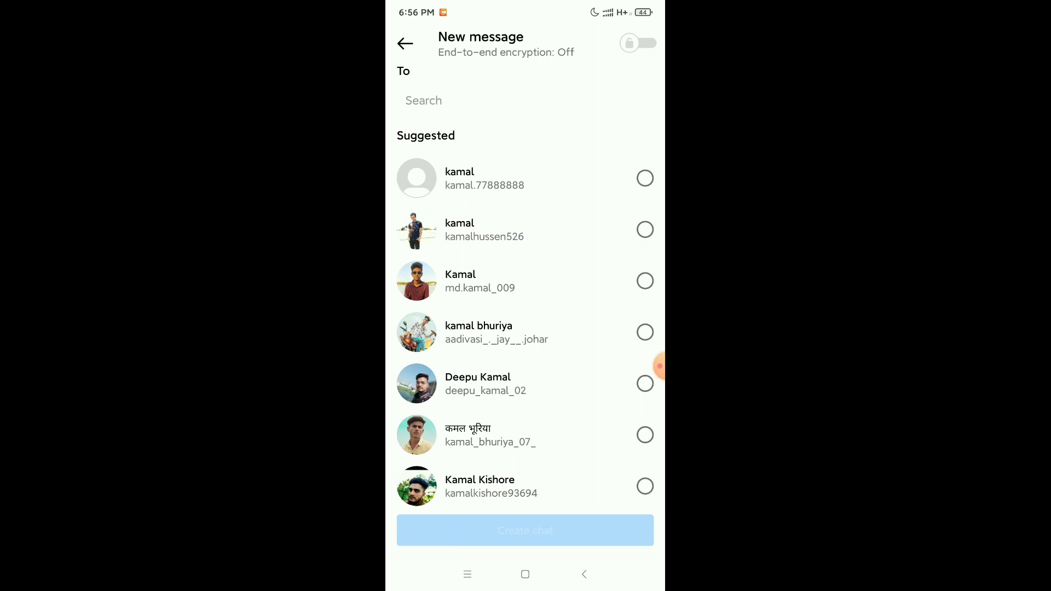
click(644, 229)
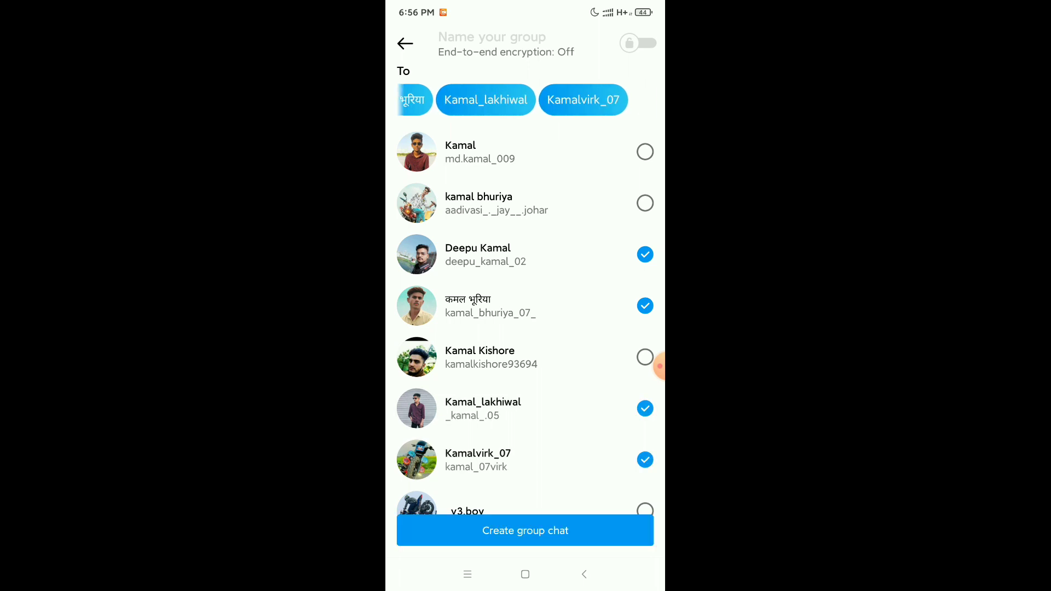
Create the group chat with the selected members and reach its details page.
click(524, 530)
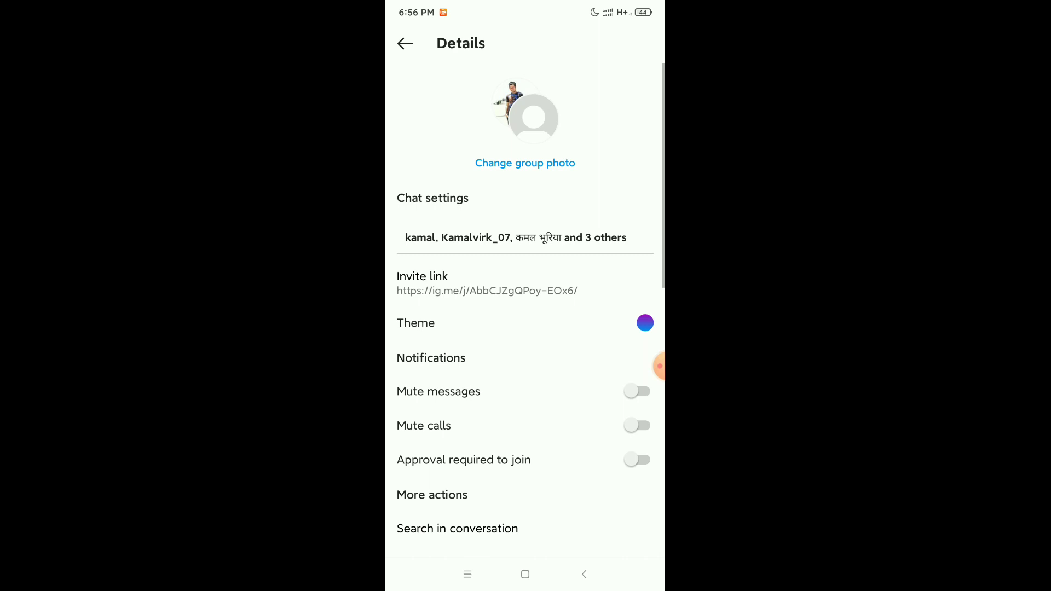
Rename the group chat to 'new group', save it and return to the conversation.
click(525, 237)
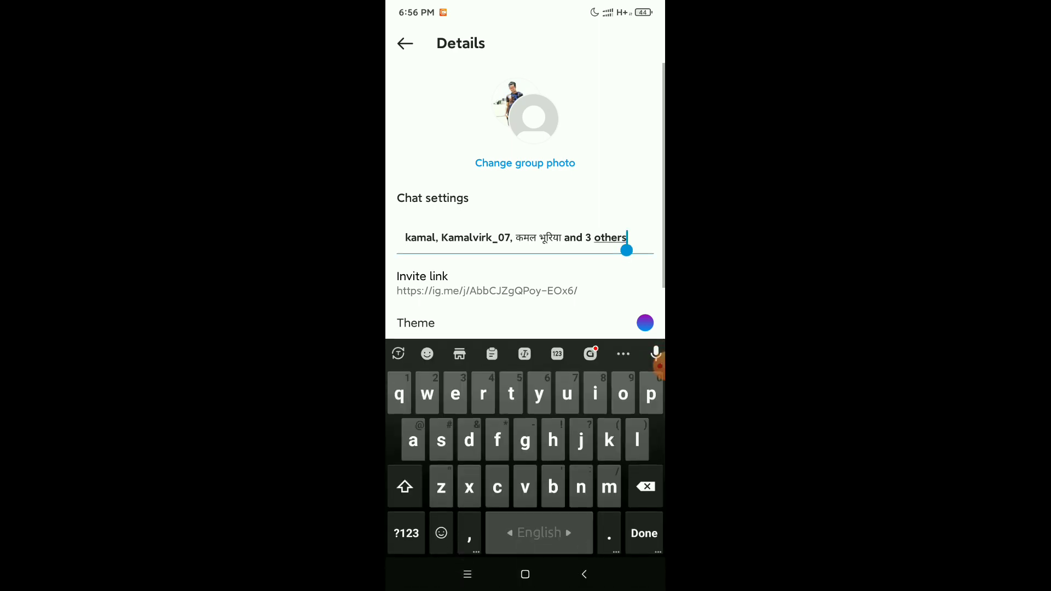
click(644, 487)
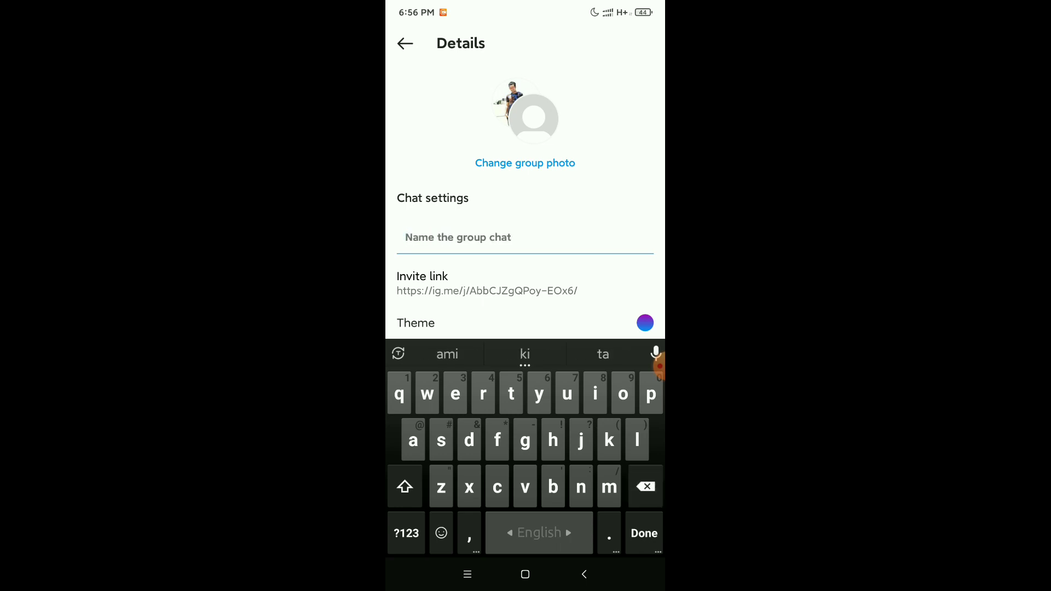
text(new g)
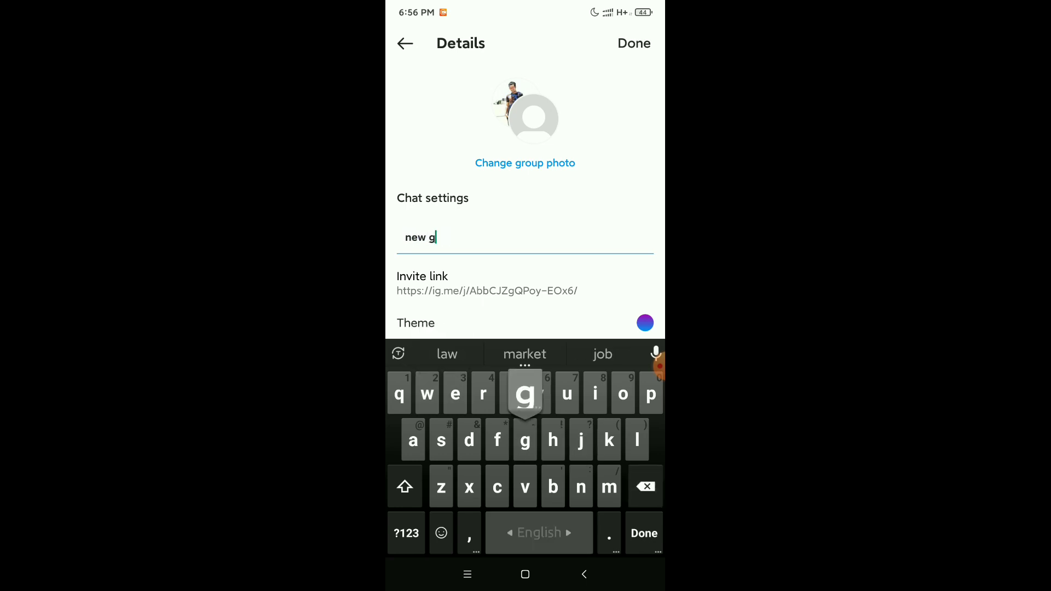
text(roup)
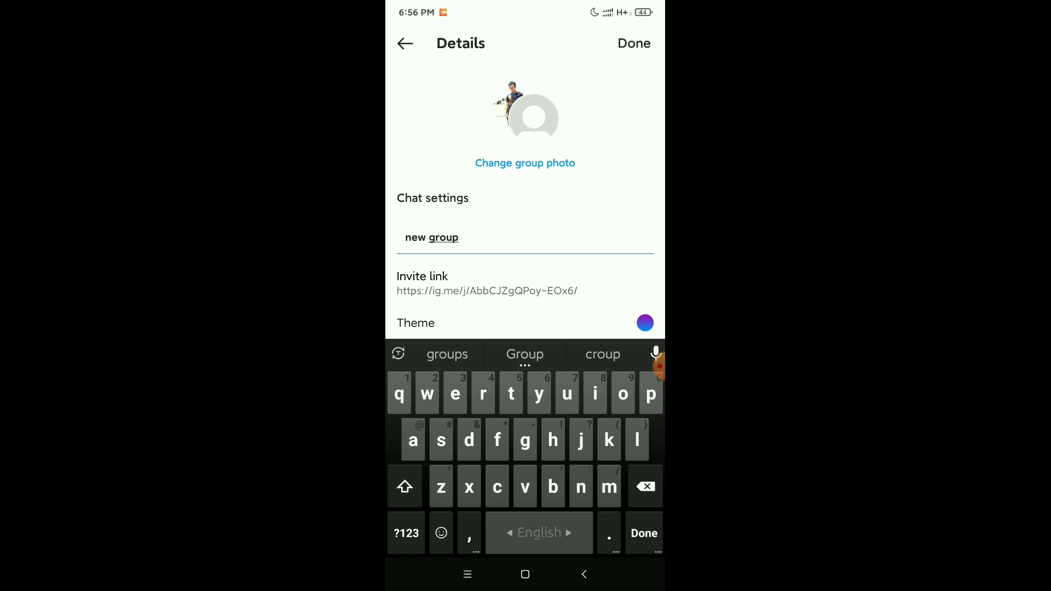
key(Enter)
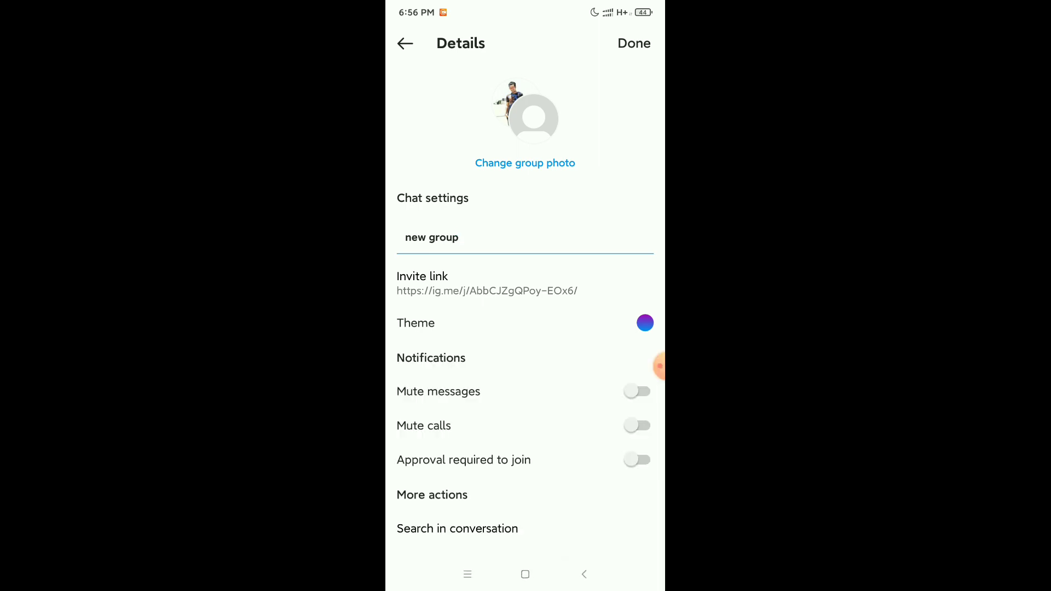
click(633, 42)
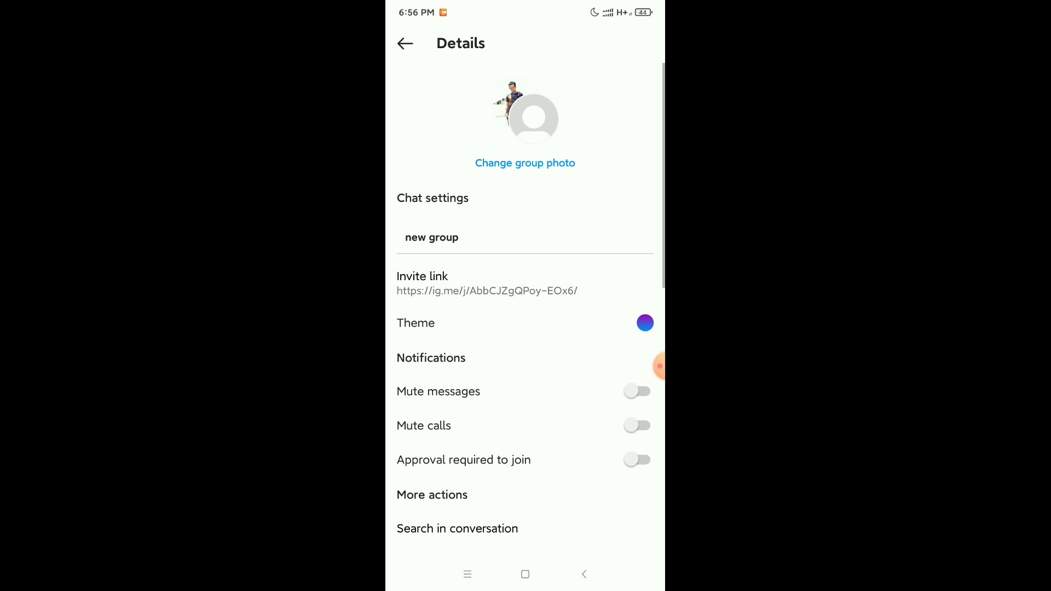
click(405, 43)
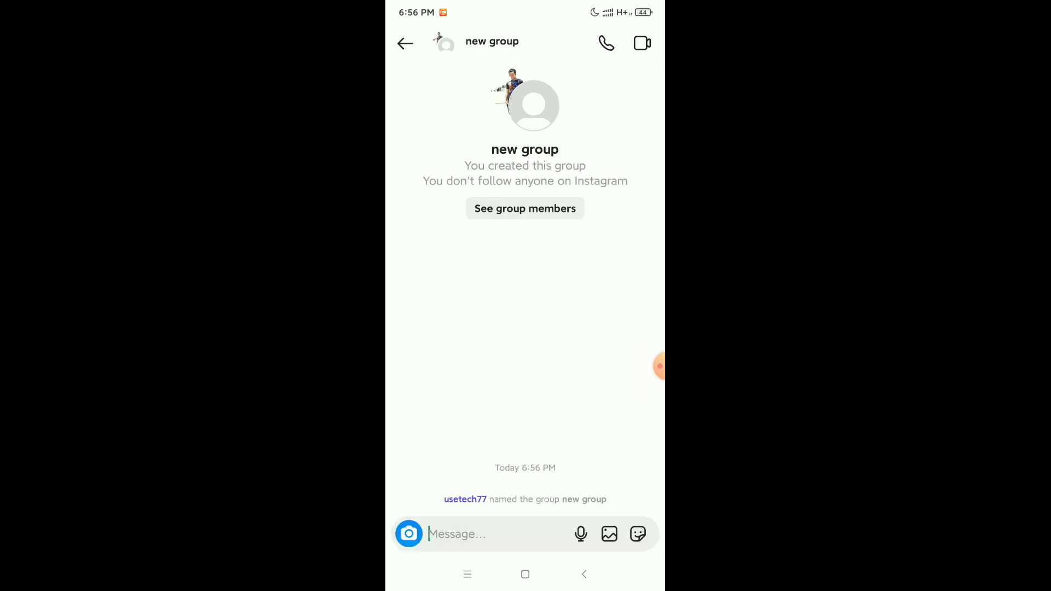